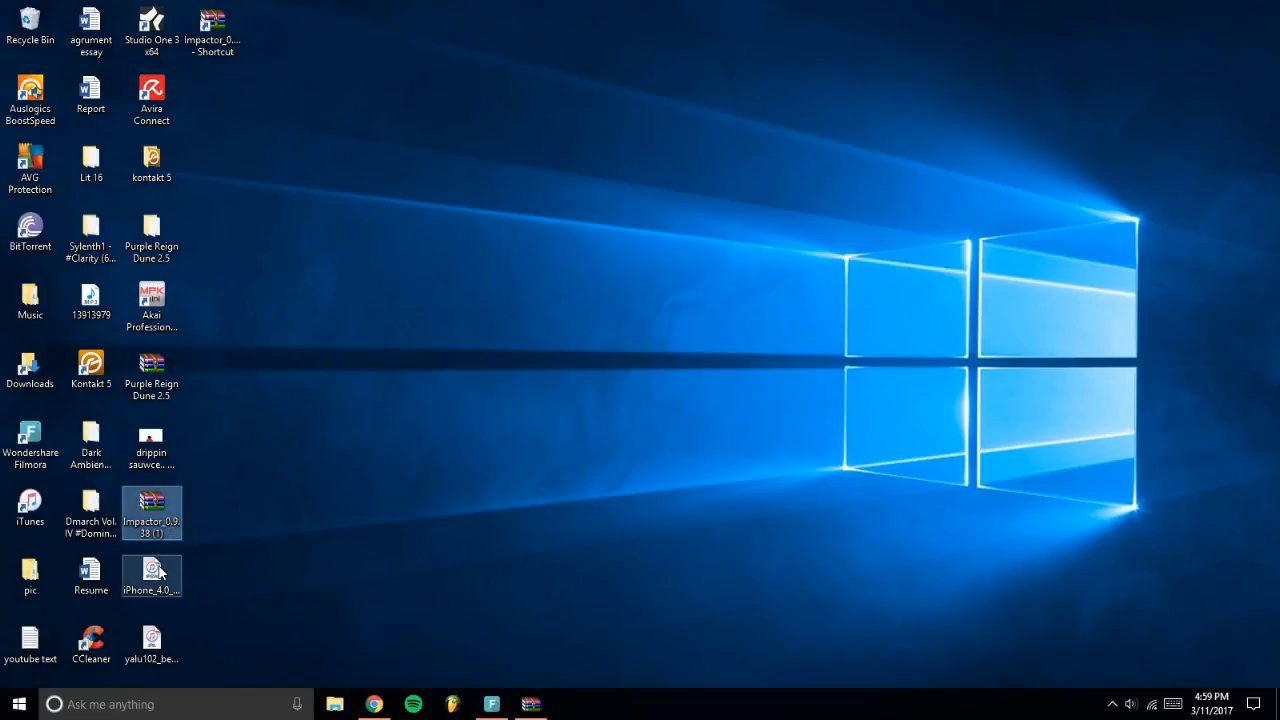
Open the Impactor zip archive in WinRAR and dismiss the expired-trial notice.
{"action": "double_click", "coordinate": [152, 512]}
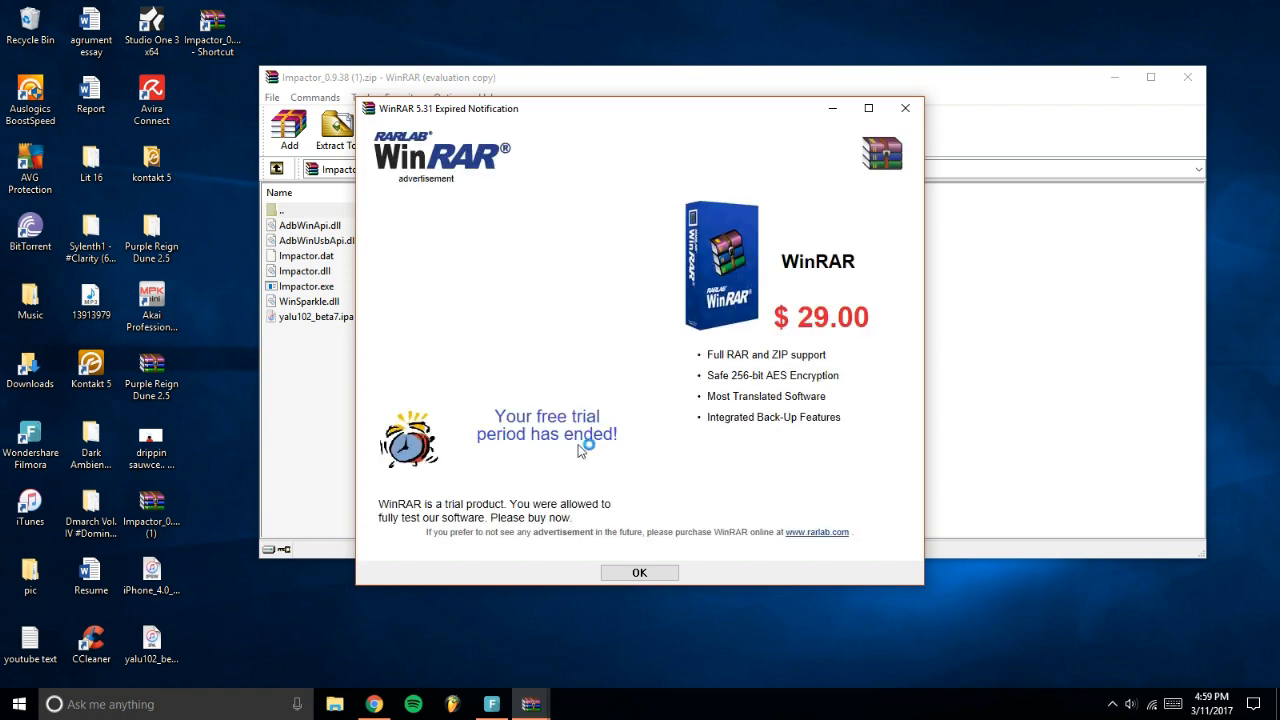
{"action": "left_click", "coordinate": [640, 572]}
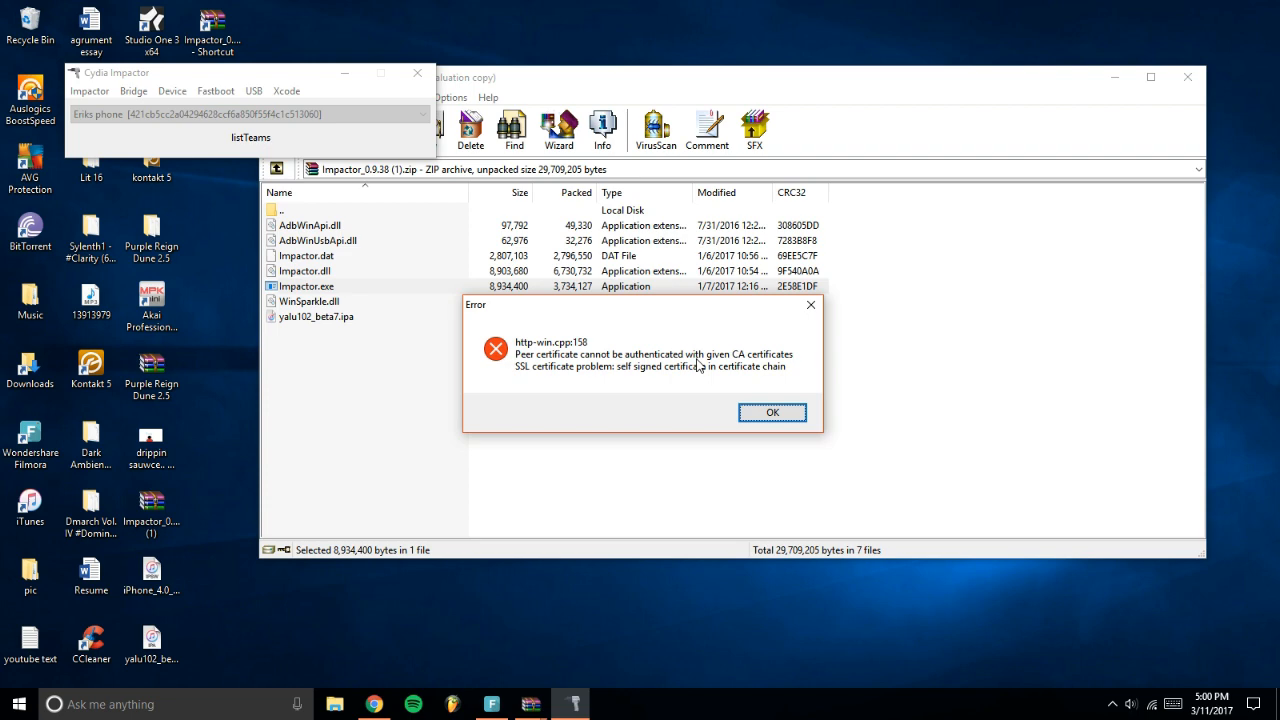
{"action": "mouse_move", "coordinate": [836, 160]}
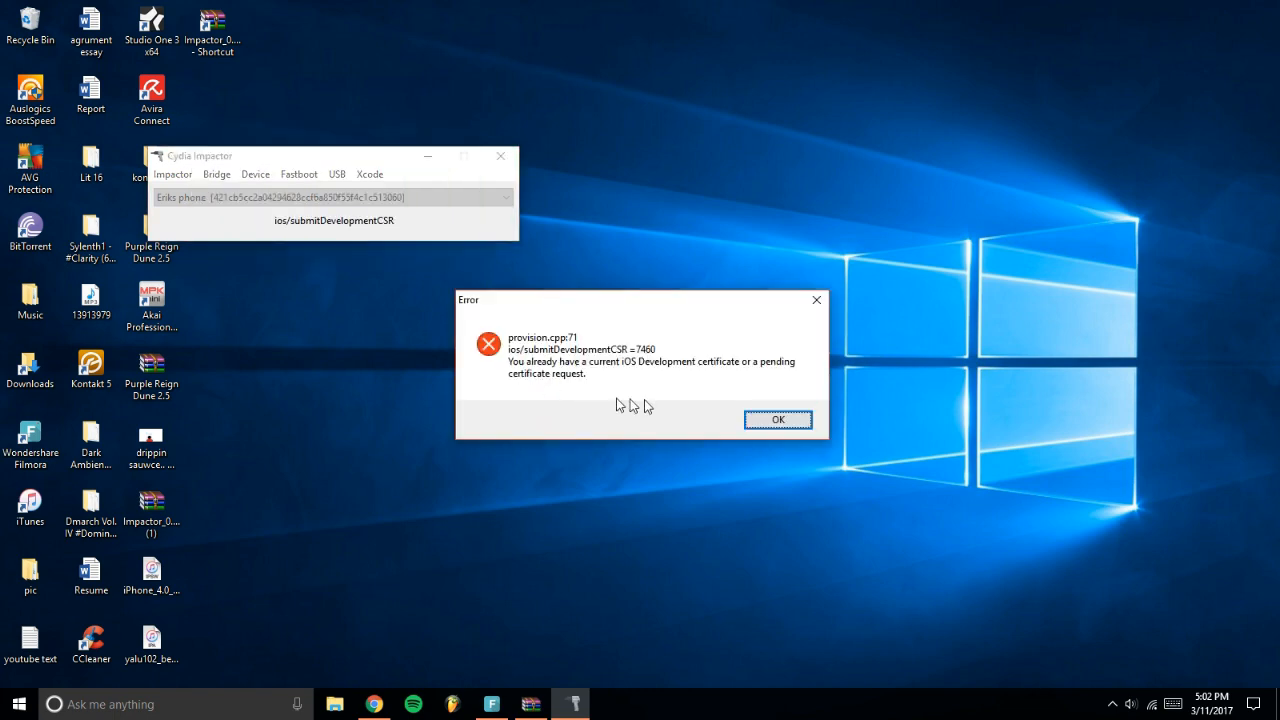
Dismiss the provision.cpp:71 existing iOS Development certificate error.
{"action": "left_click", "coordinate": [778, 420]}
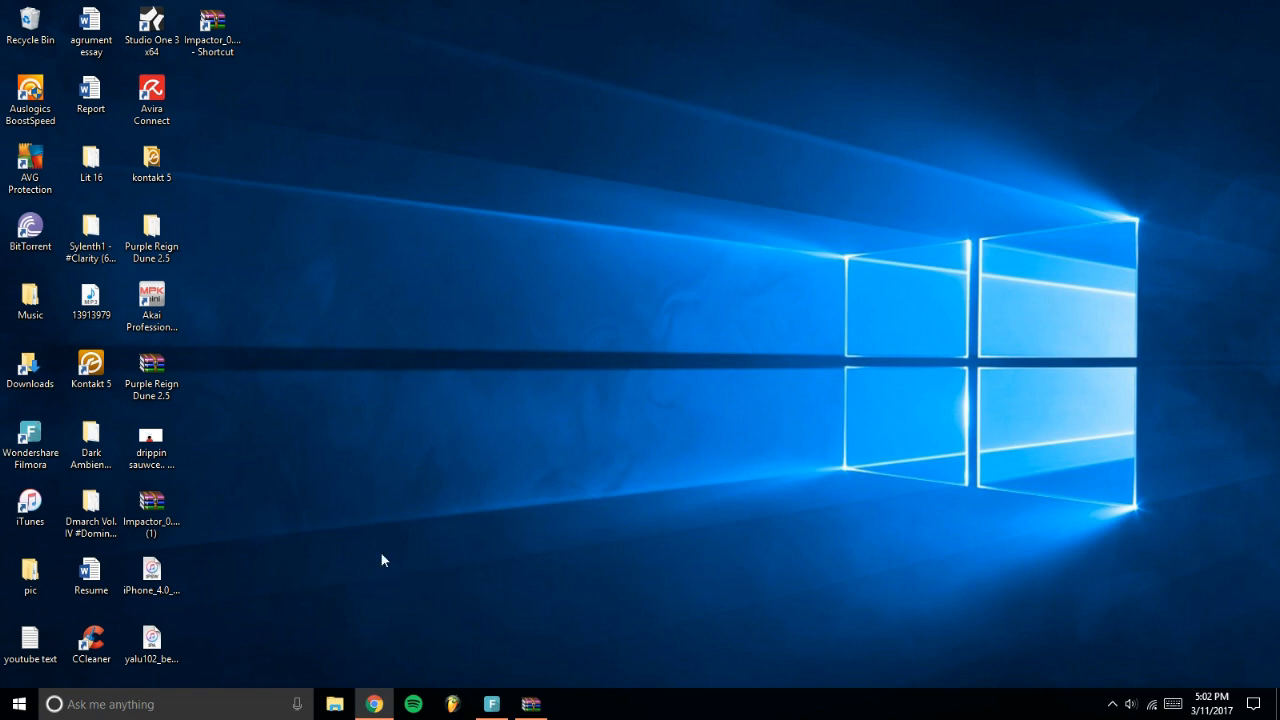
{"action": "mouse_move", "coordinate": [412, 574]}
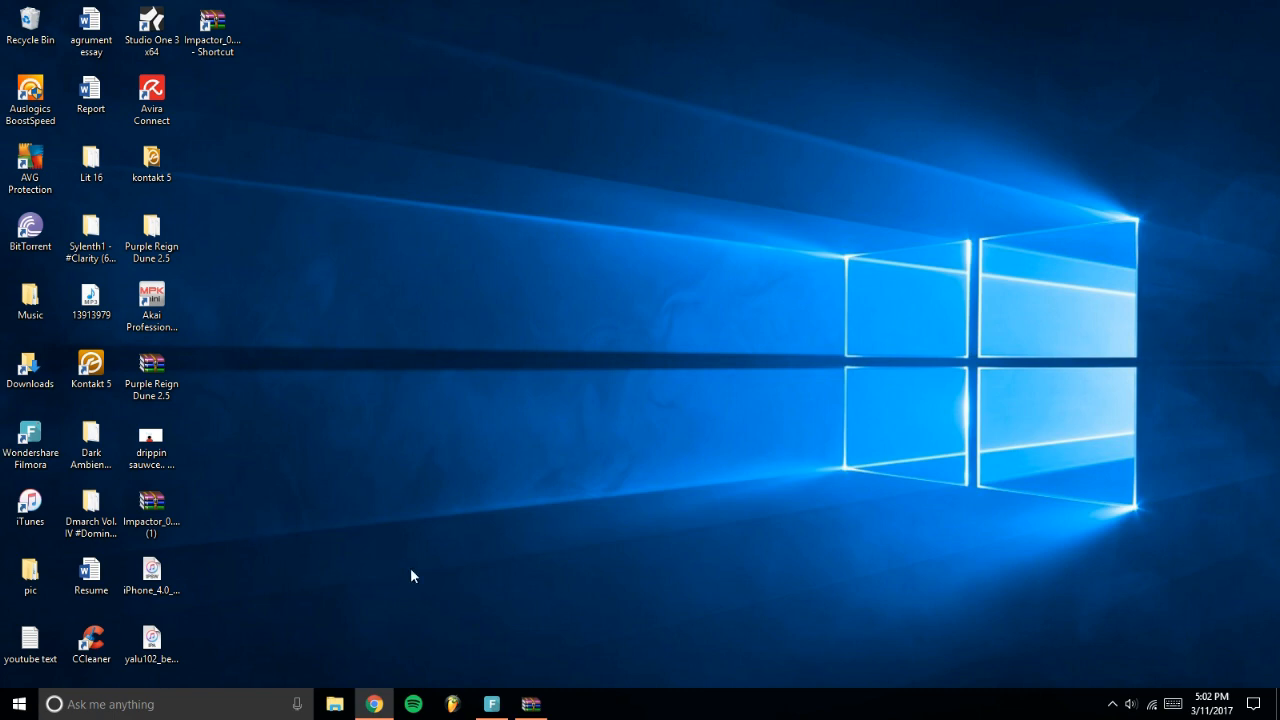
{"action": "mouse_move", "coordinate": [488, 704]}
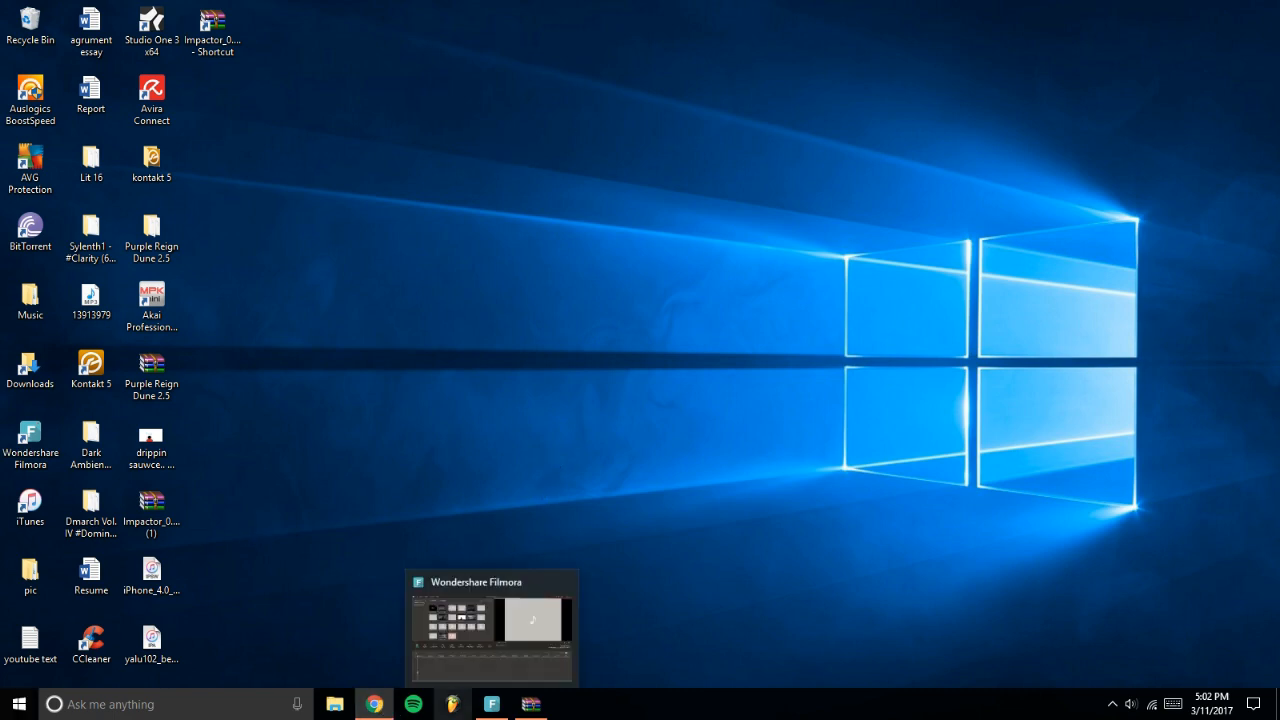